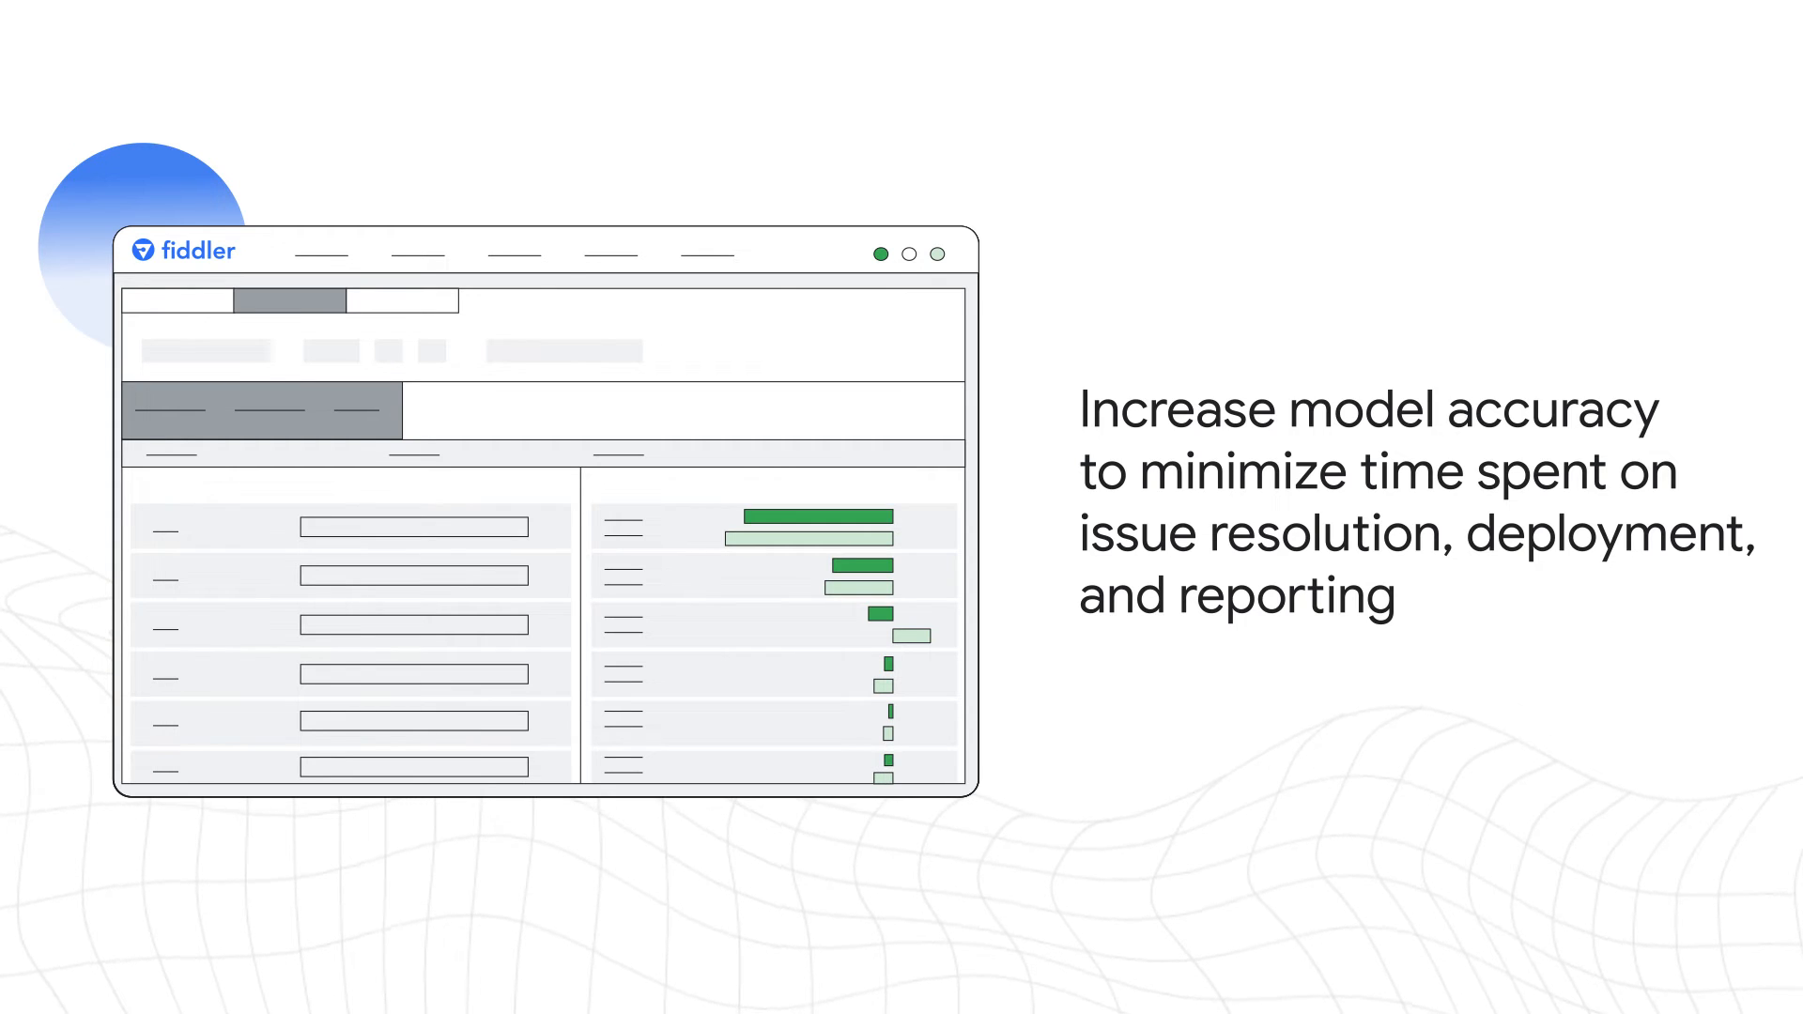
- Highlight the light green bar in the third row of the chart in blue
{"action": "left_click", "coordinate": [908, 637]}
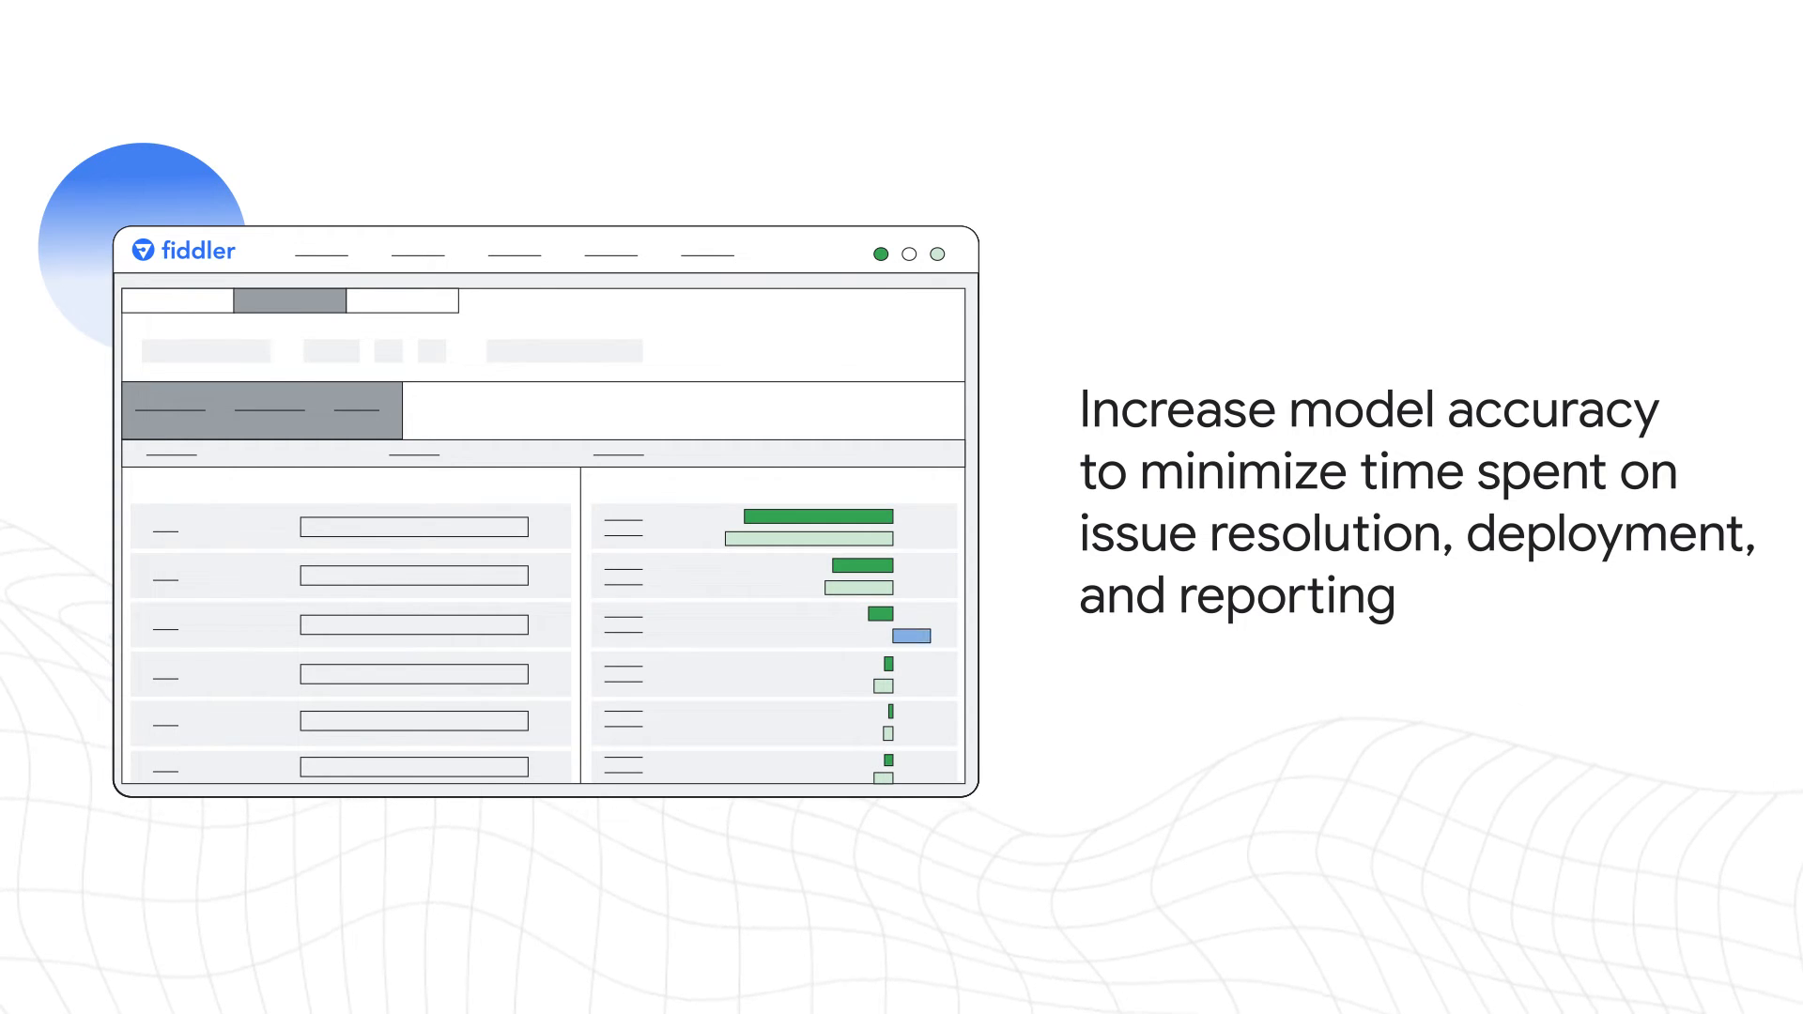